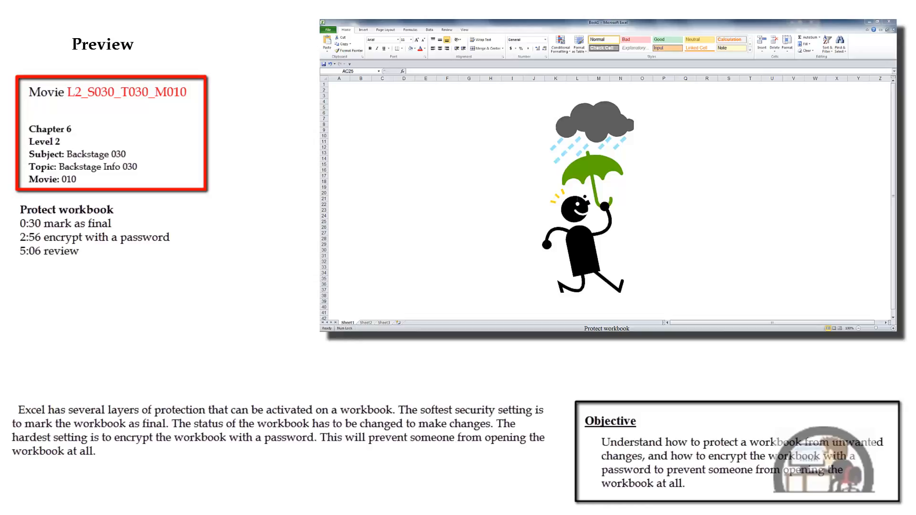
Step: Mark Book1 as final via Protect Workbook and save it to the desktop as Book1.xlsx
{"action": "left_click", "coordinate": [882, 17]}
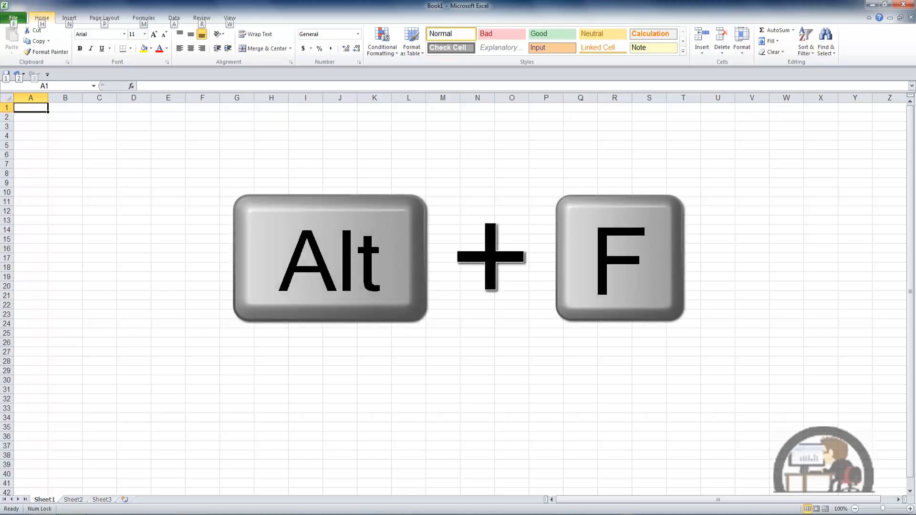
{"action": "key", "text": "Alt+F"}
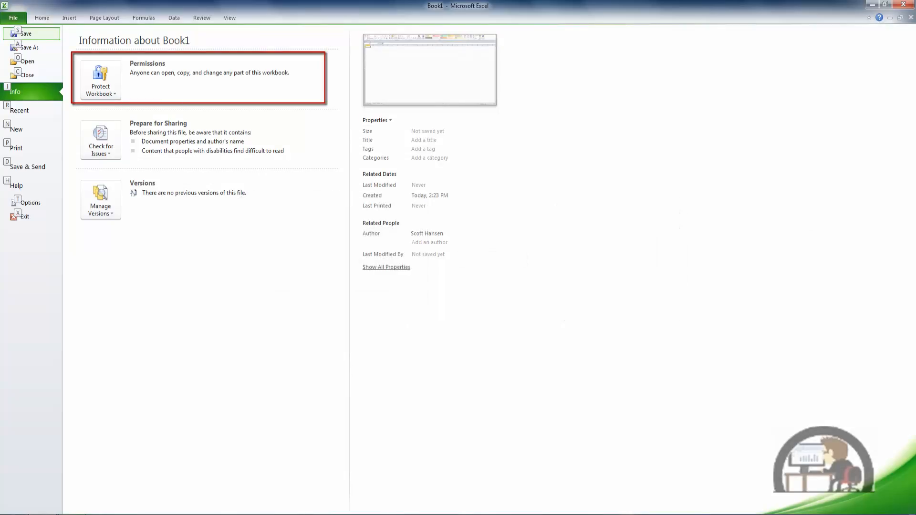
{"action": "left_click", "coordinate": [100, 80]}
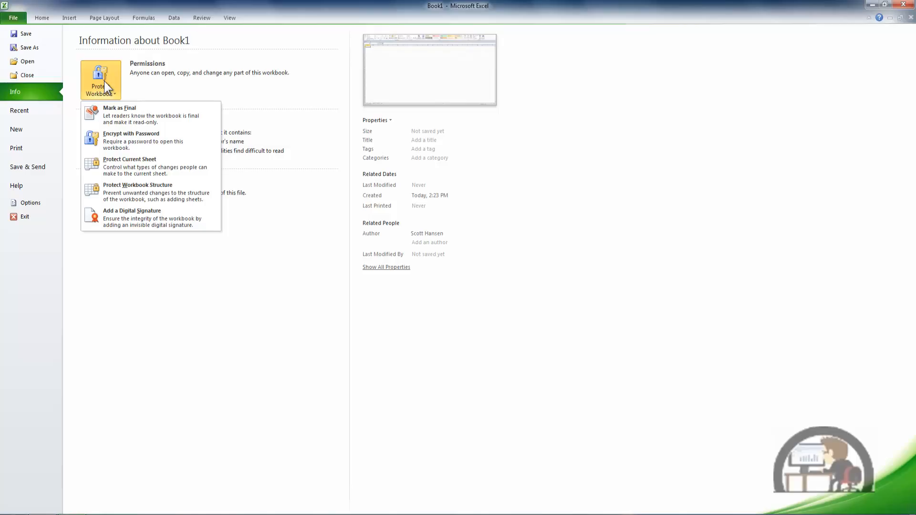
{"action": "mouse_move", "coordinate": [114, 90]}
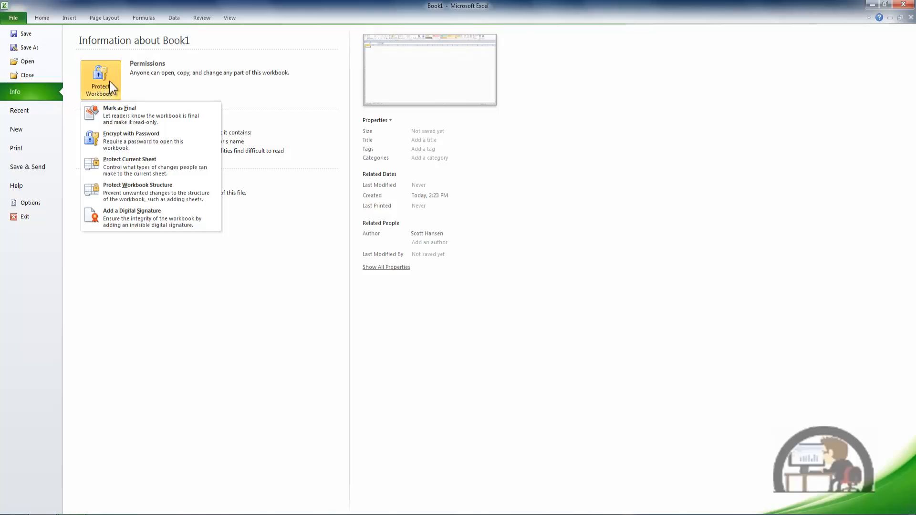
{"action": "left_click", "coordinate": [118, 108]}
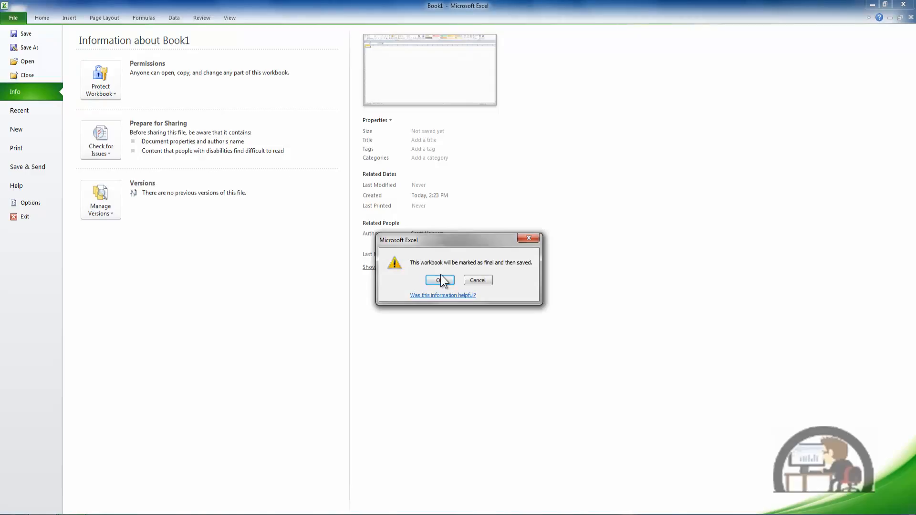
{"action": "left_click", "coordinate": [437, 280]}
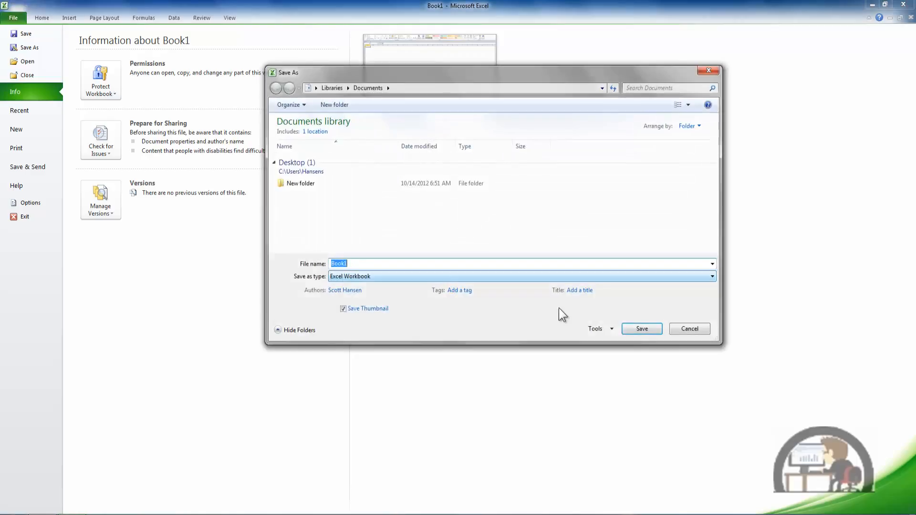
{"action": "left_click", "coordinate": [641, 328]}
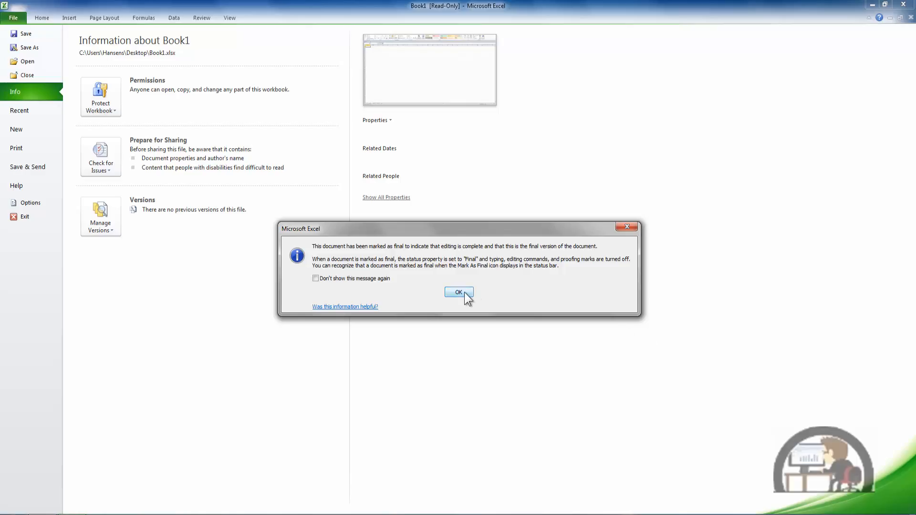
Step: Dismiss the Mark as Final notice and return to the read-only worksheet via Home
{"action": "left_click", "coordinate": [459, 293]}
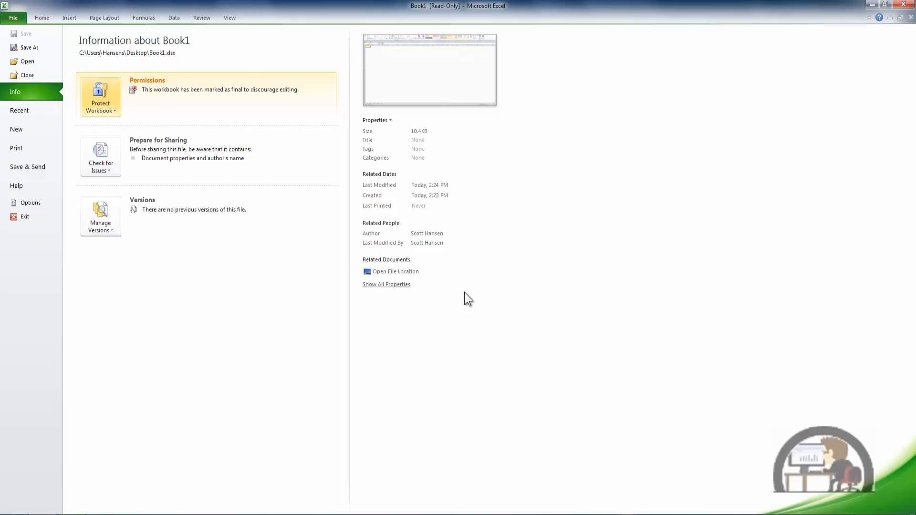
{"action": "mouse_move", "coordinate": [72, 10]}
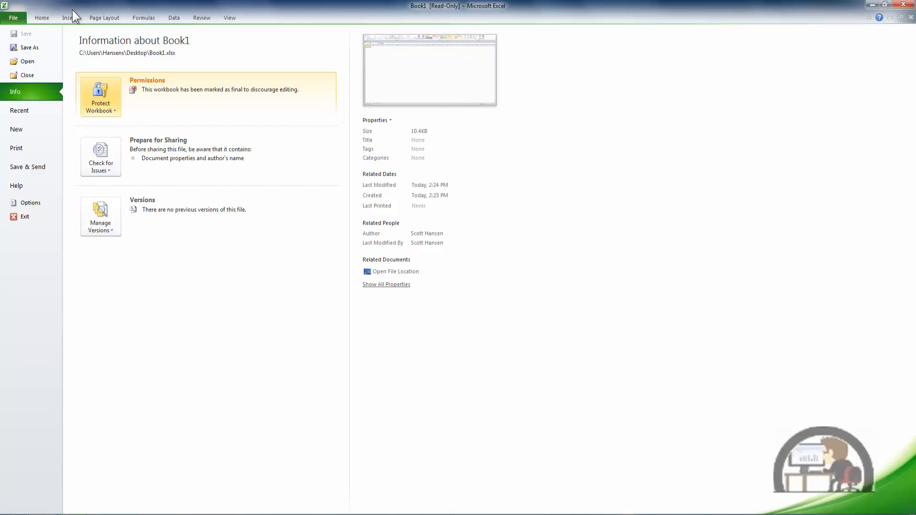
{"action": "left_click", "coordinate": [42, 18]}
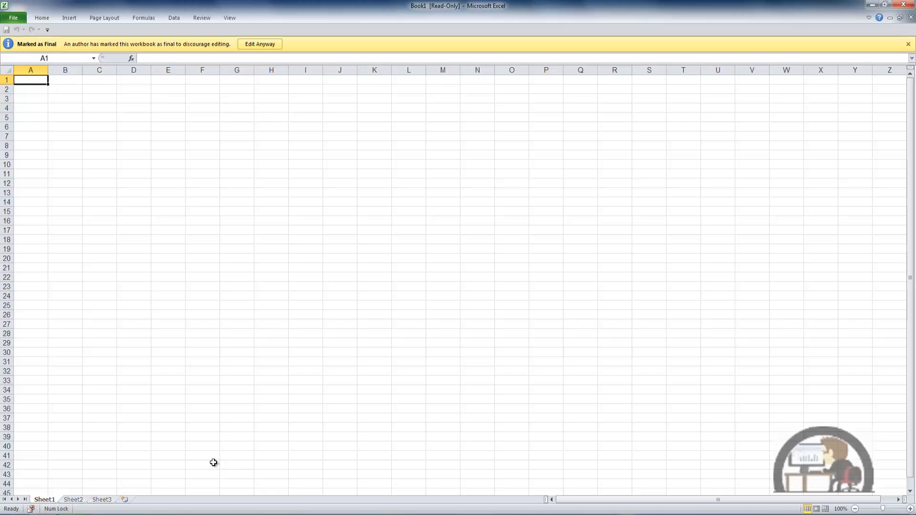
{"action": "mouse_move", "coordinate": [269, 61]}
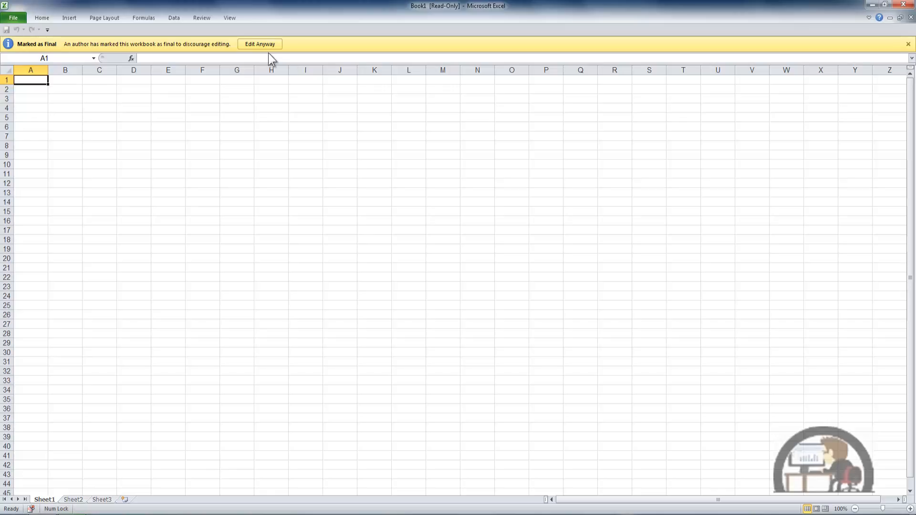
Step: Choose Edit Anyway and enter Hi in cell A1
{"action": "left_click", "coordinate": [260, 44]}
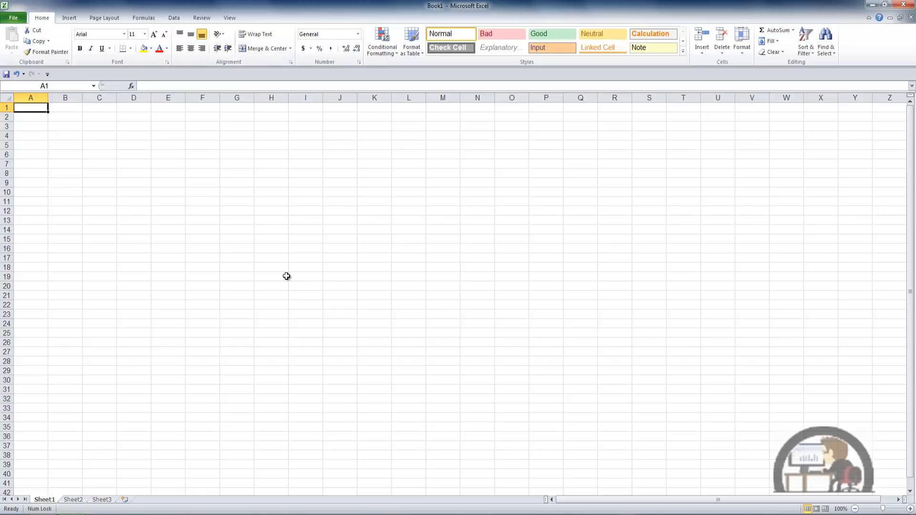
{"action": "mouse_move", "coordinate": [284, 342]}
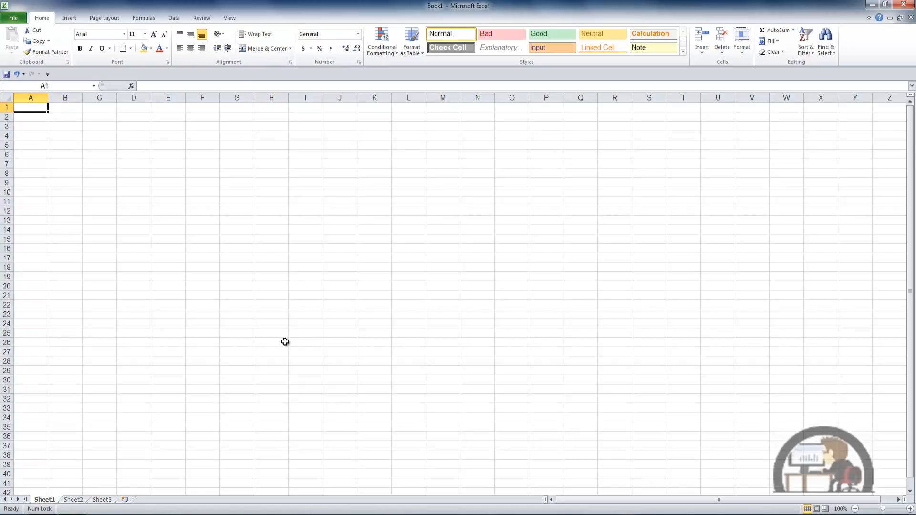
{"action": "type", "text": "H"}
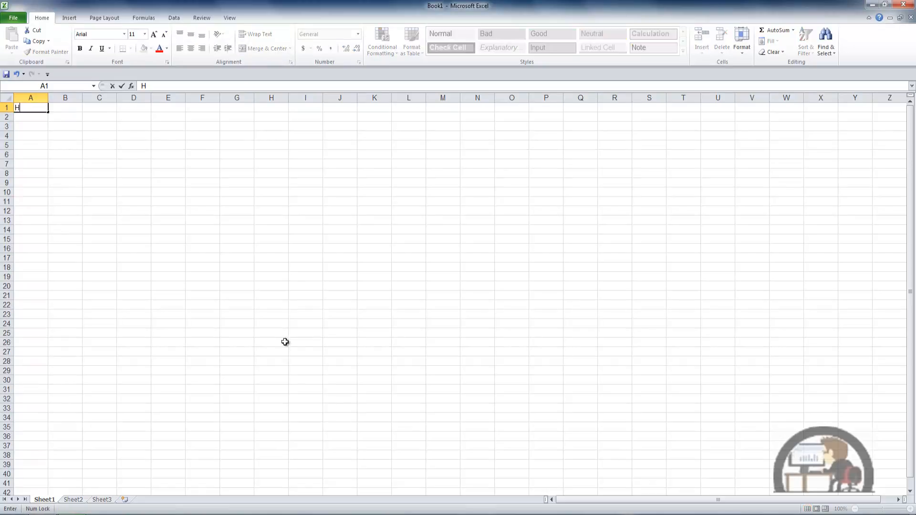
{"action": "type", "text": "i"}
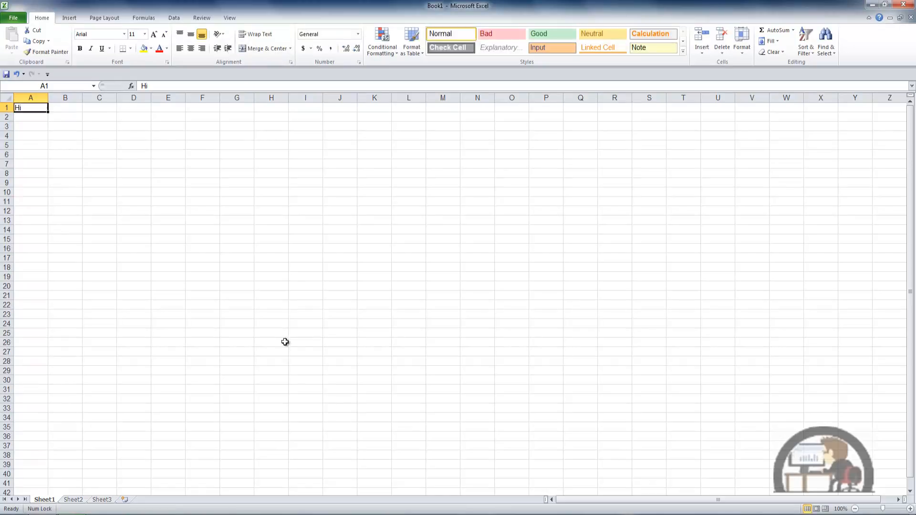
Step: Mark Book1 as final again from Protect Workbook and return to the worksheet
{"action": "left_click", "coordinate": [13, 17]}
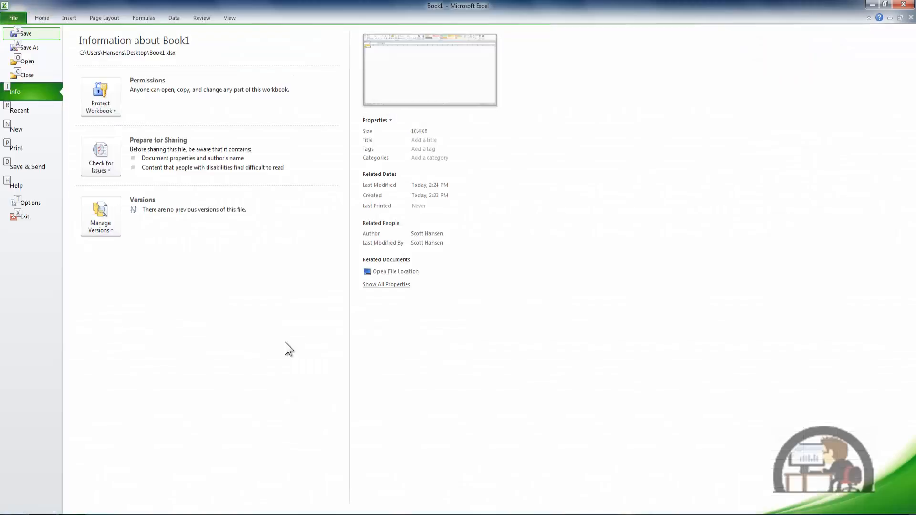
{"action": "left_click", "coordinate": [100, 97]}
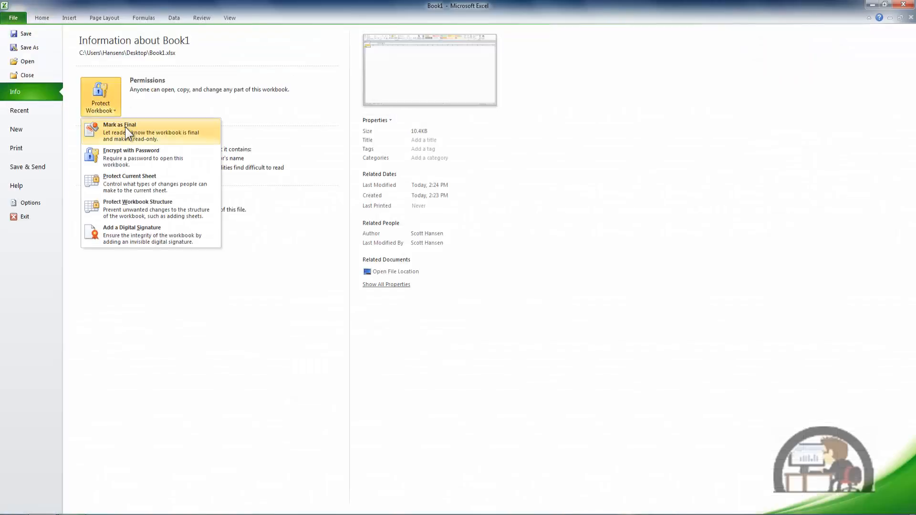
{"action": "left_click", "coordinate": [119, 131]}
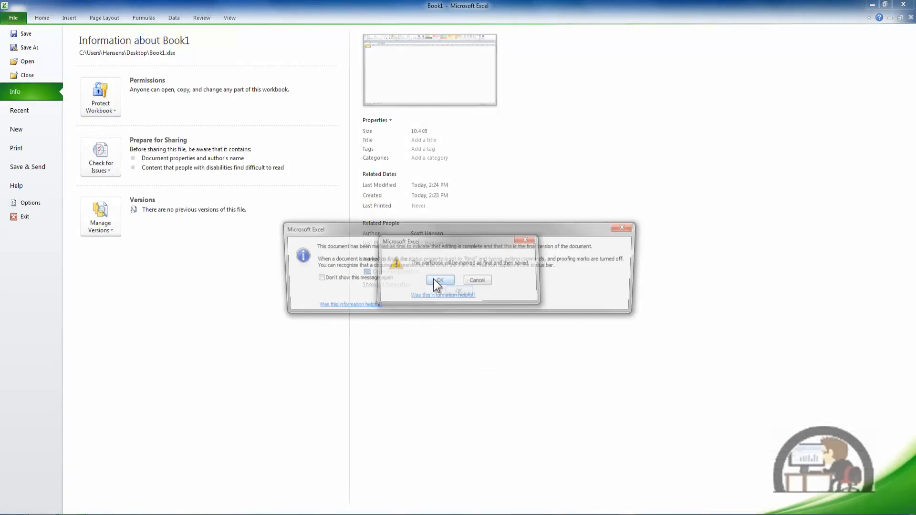
{"action": "left_click", "coordinate": [440, 280]}
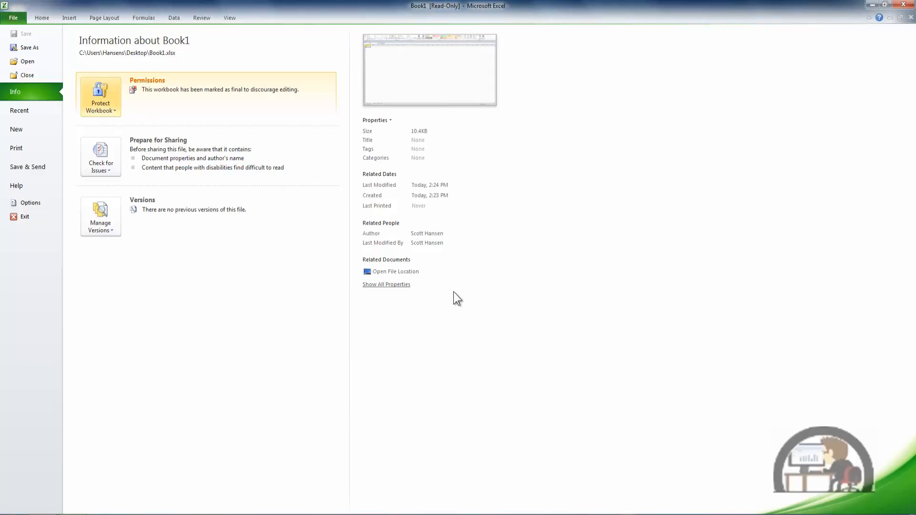
{"action": "left_click", "coordinate": [42, 17]}
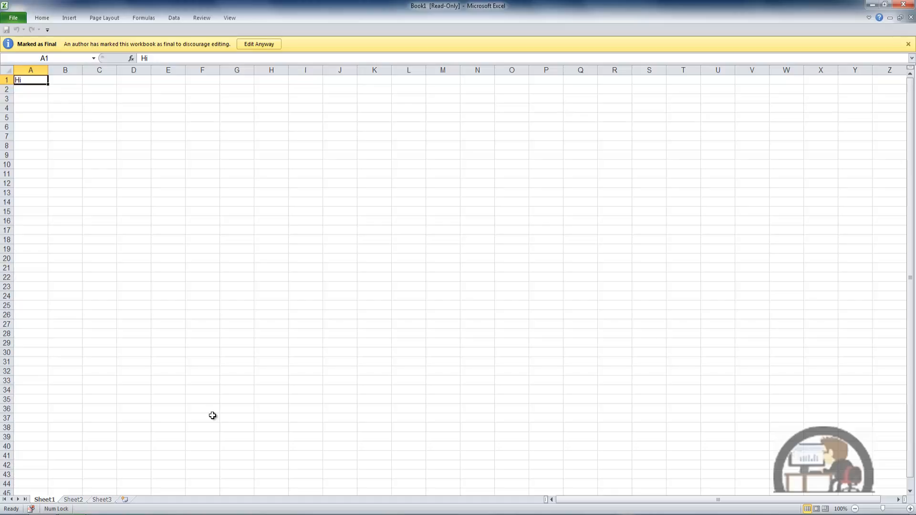
Step: Choose Edit Anyway on the Marked as Final bar and show the File Info page
{"action": "left_click", "coordinate": [42, 17]}
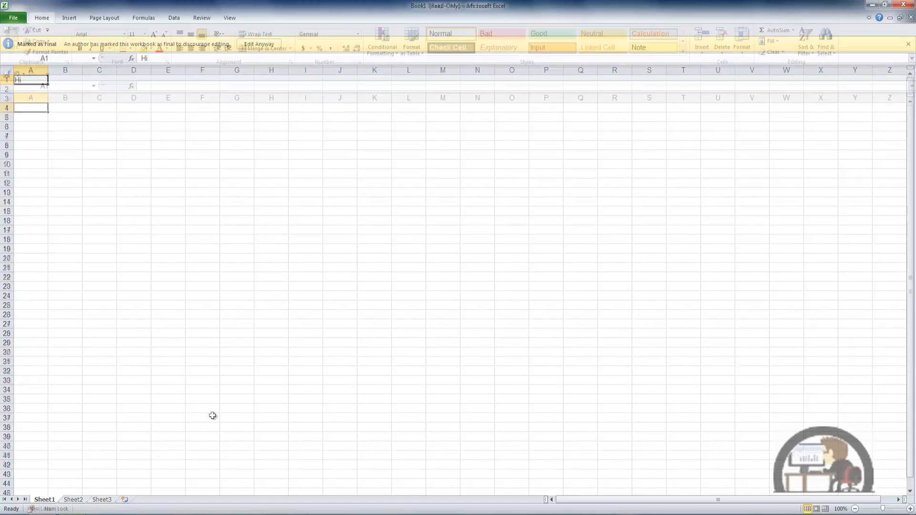
{"action": "left_click", "coordinate": [261, 44]}
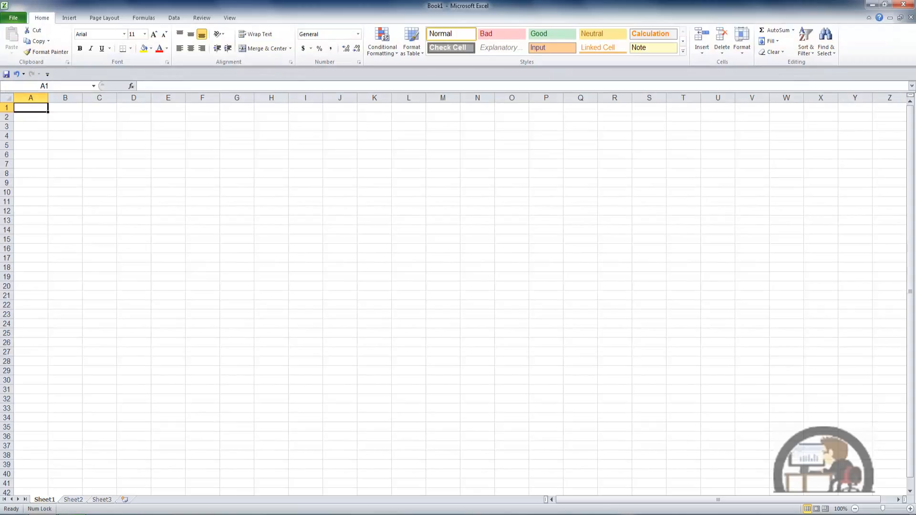
{"action": "left_click", "coordinate": [13, 17]}
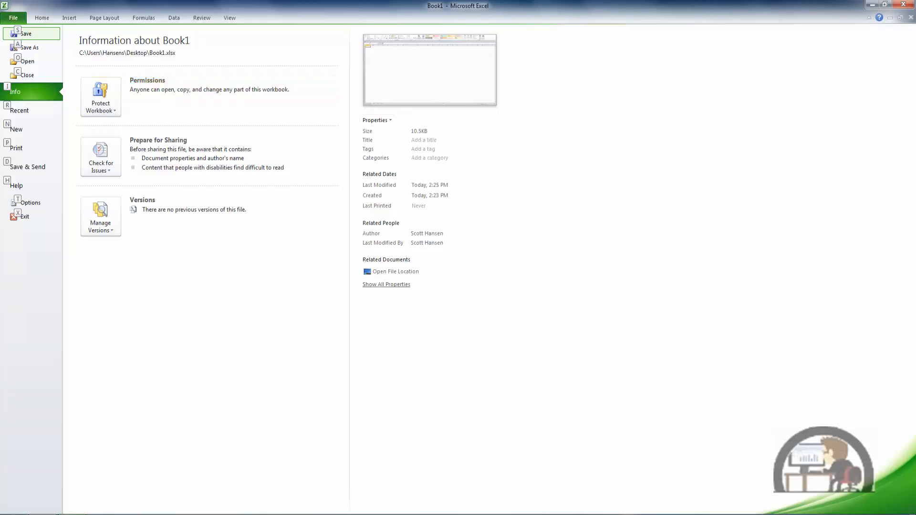
{"action": "mouse_move", "coordinate": [125, 98]}
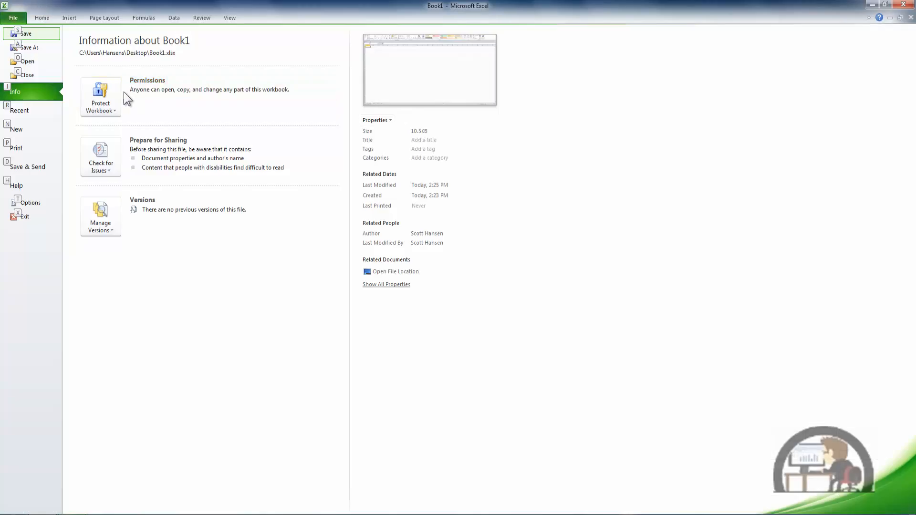
Step: Encrypt Book1 with a password via Protect Workbook, entering and confirming the password
{"action": "left_click", "coordinate": [101, 97]}
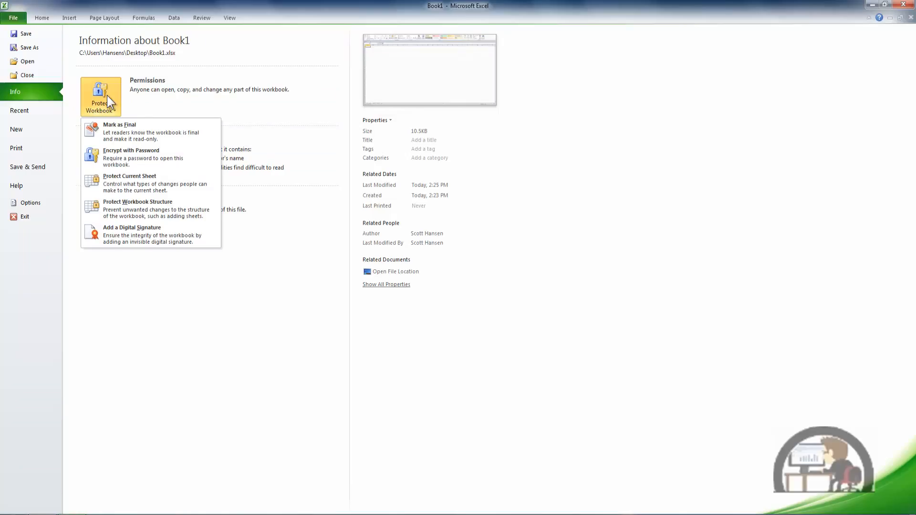
{"action": "mouse_move", "coordinate": [199, 161]}
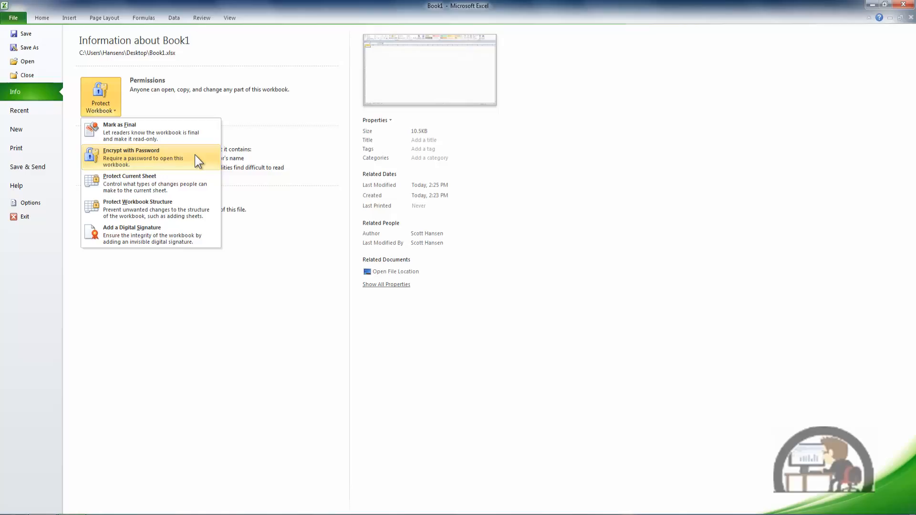
{"action": "left_click", "coordinate": [131, 158]}
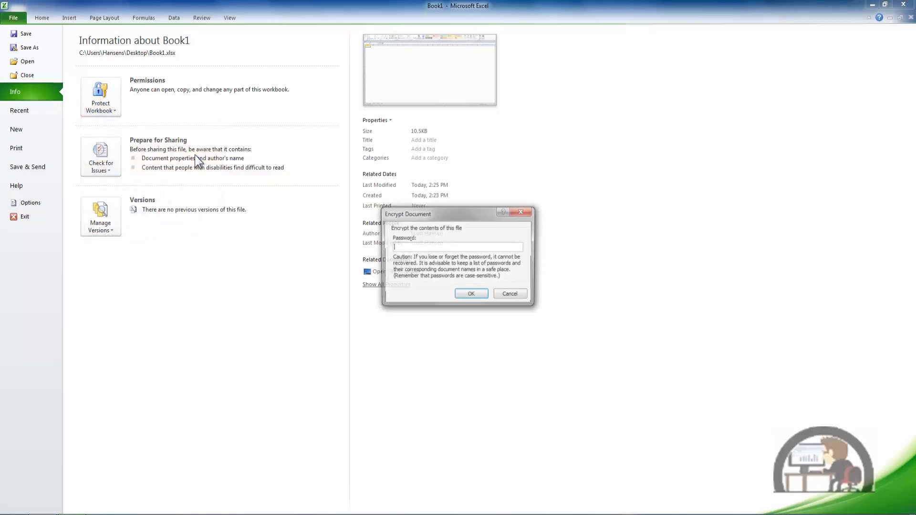
{"action": "type", "text": "•"}
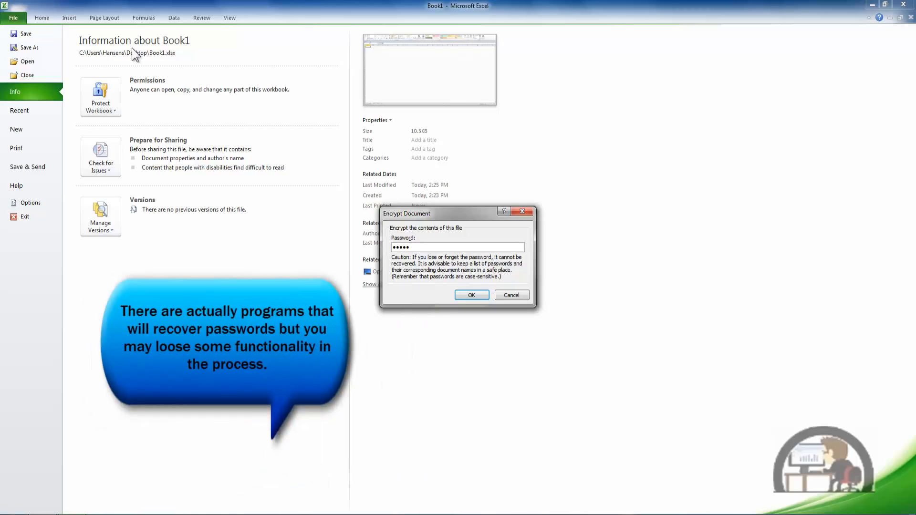
{"action": "left_click", "coordinate": [471, 295]}
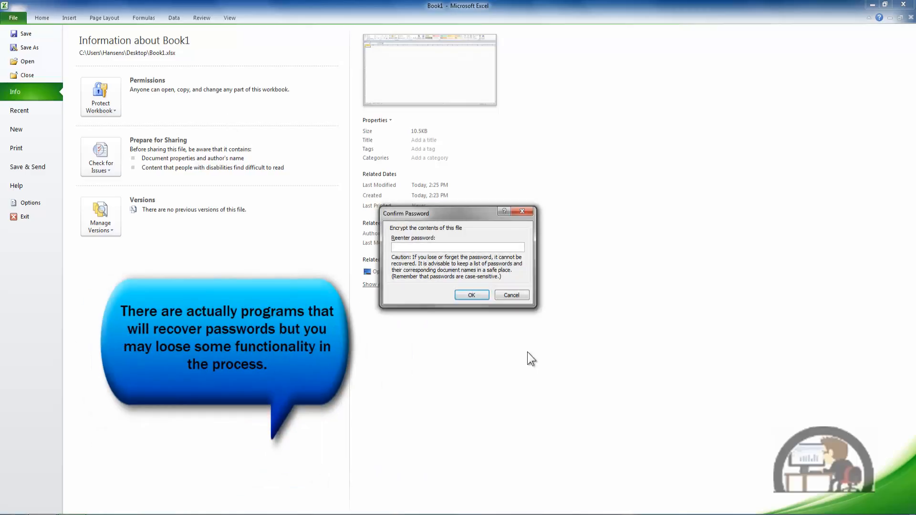
{"action": "type", "text": "•••••"}
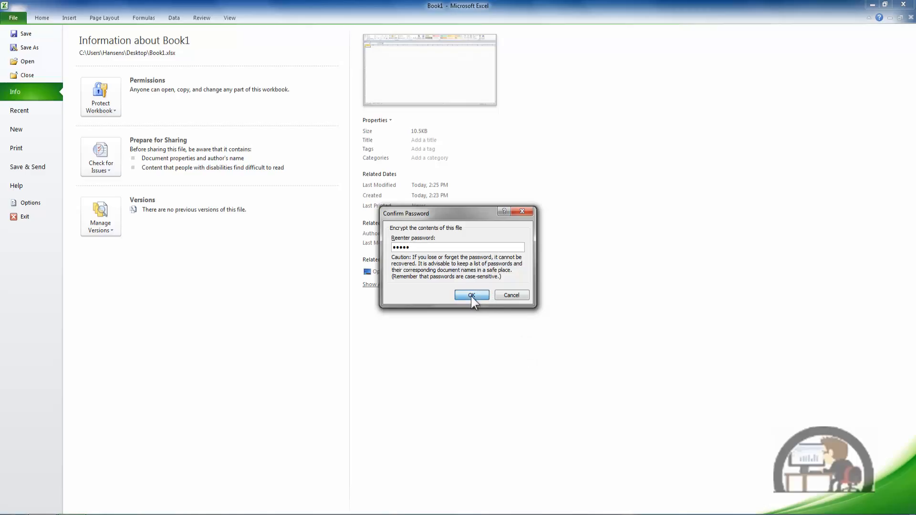
{"action": "left_click", "coordinate": [471, 295]}
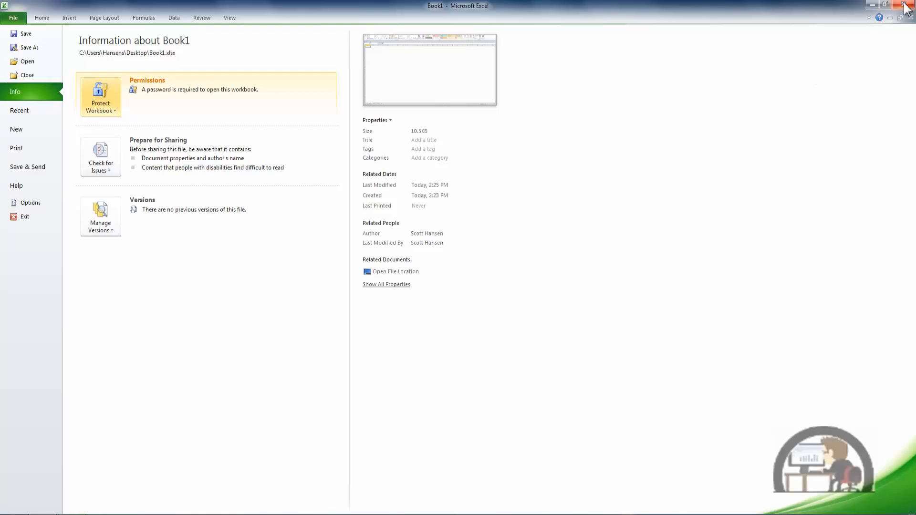
Step: Close Excel saving Book1, then reopen Book1 from the desktop to reach its password prompt
{"action": "left_click", "coordinate": [903, 4]}
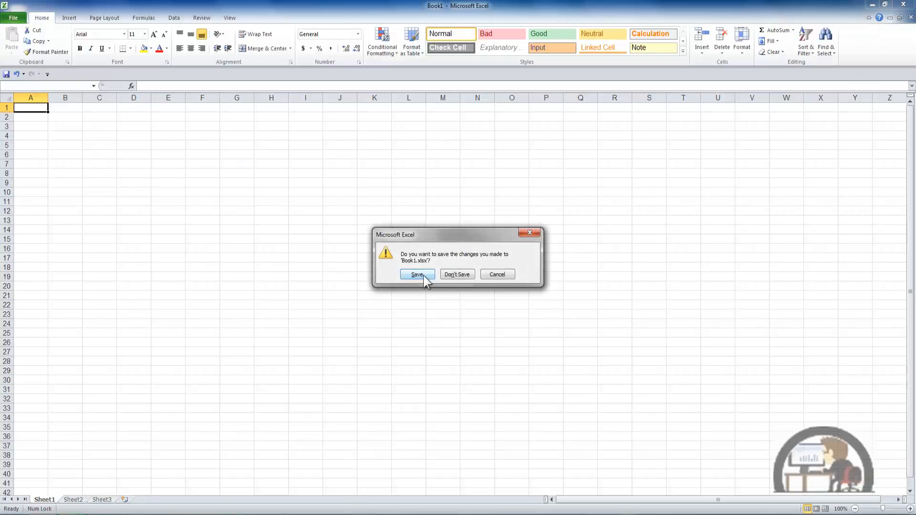
{"action": "left_click", "coordinate": [418, 275]}
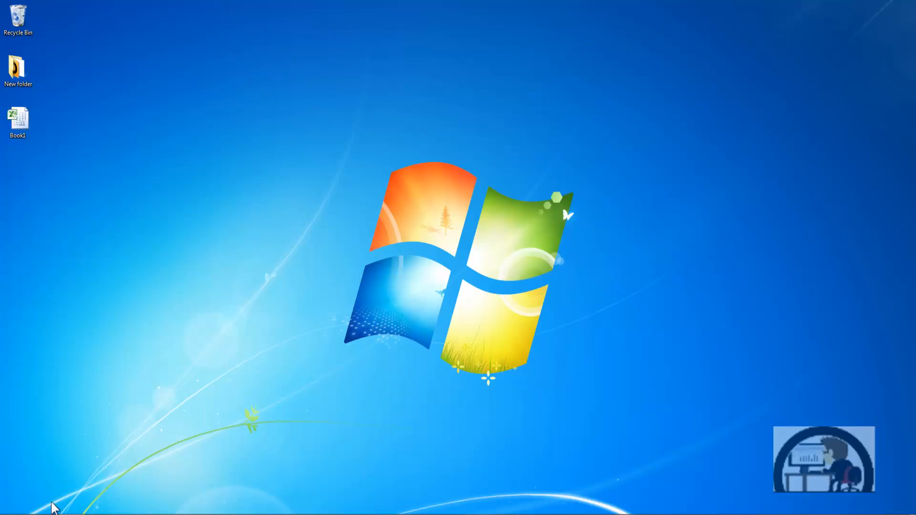
{"action": "double_click", "coordinate": [17, 119]}
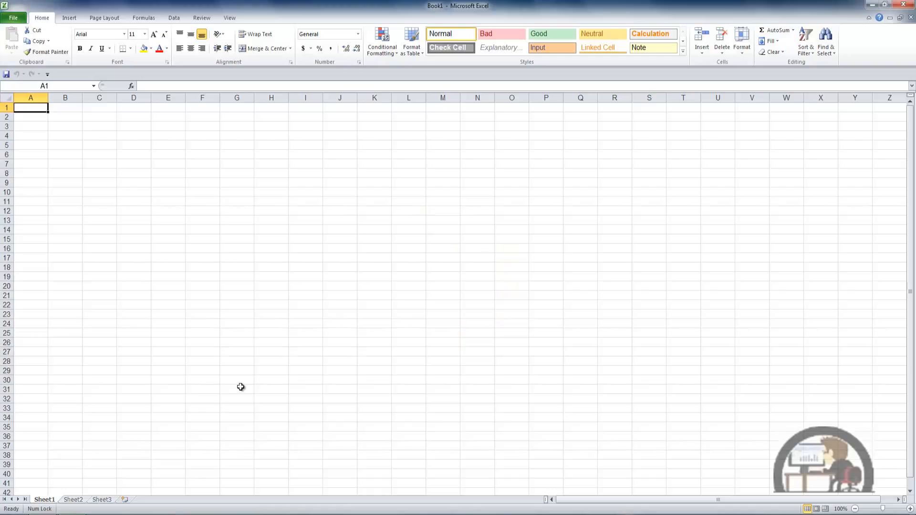
{"action": "left_click", "coordinate": [14, 15]}
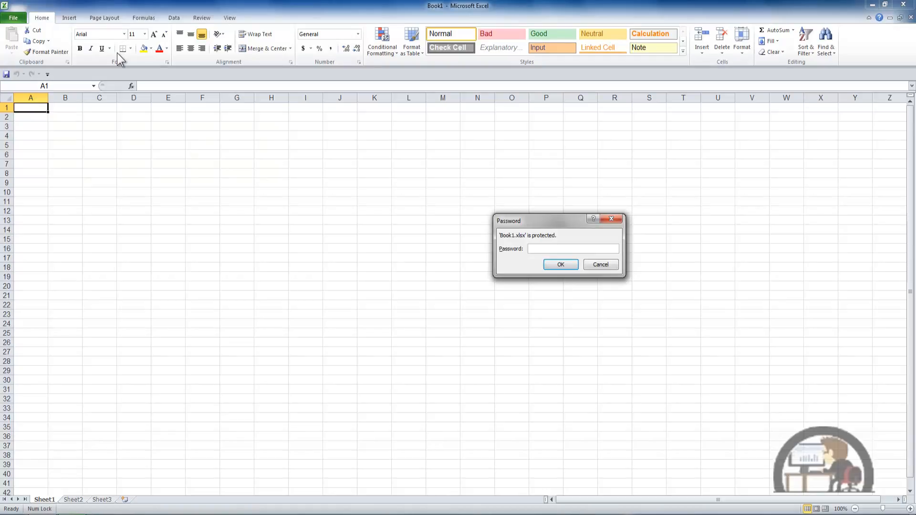
Step: Enter the password in the Password box so Book1 opens
{"action": "left_click", "coordinate": [574, 248]}
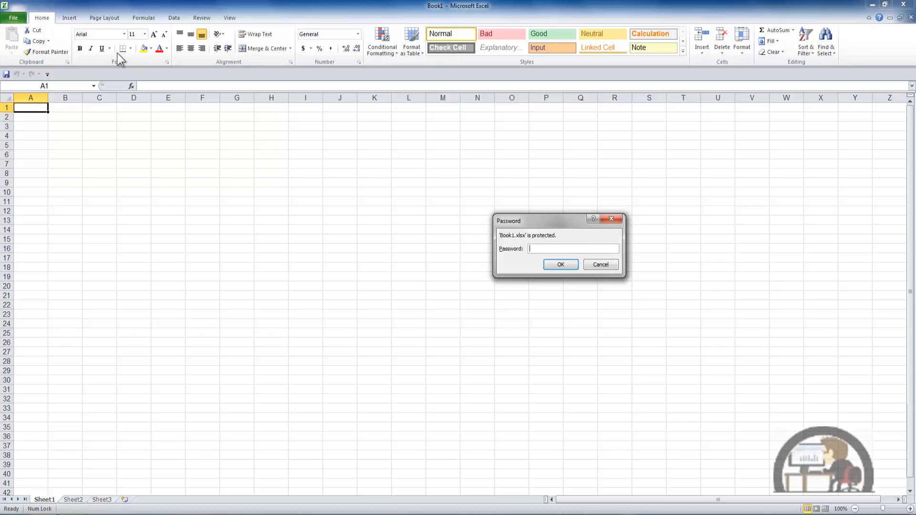
{"action": "type", "text": "••"}
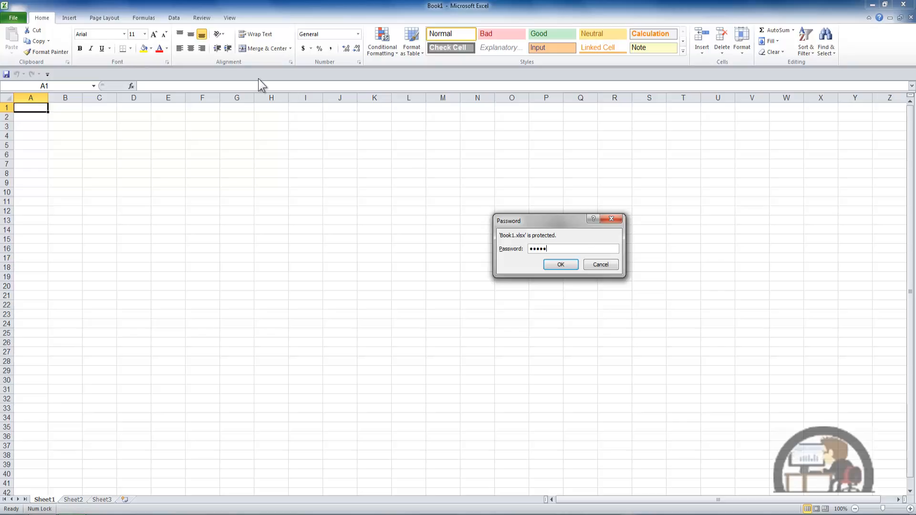
{"action": "left_click", "coordinate": [561, 264]}
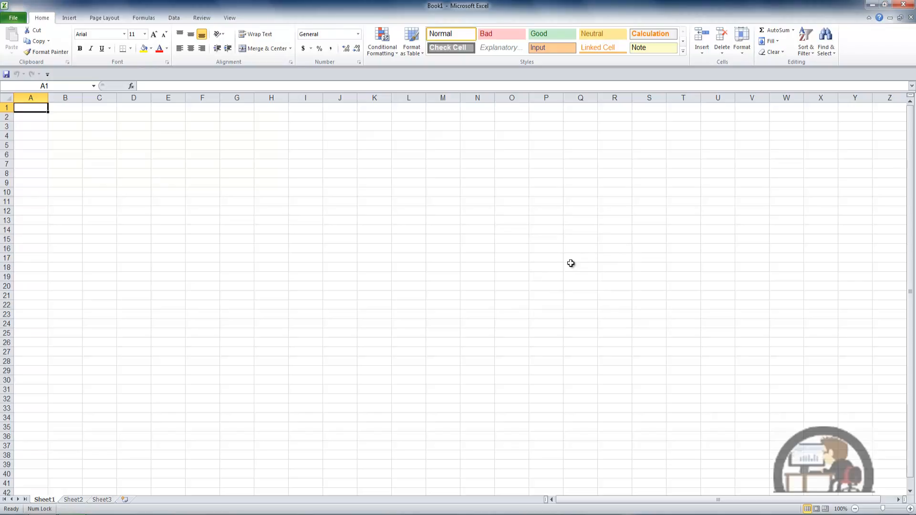